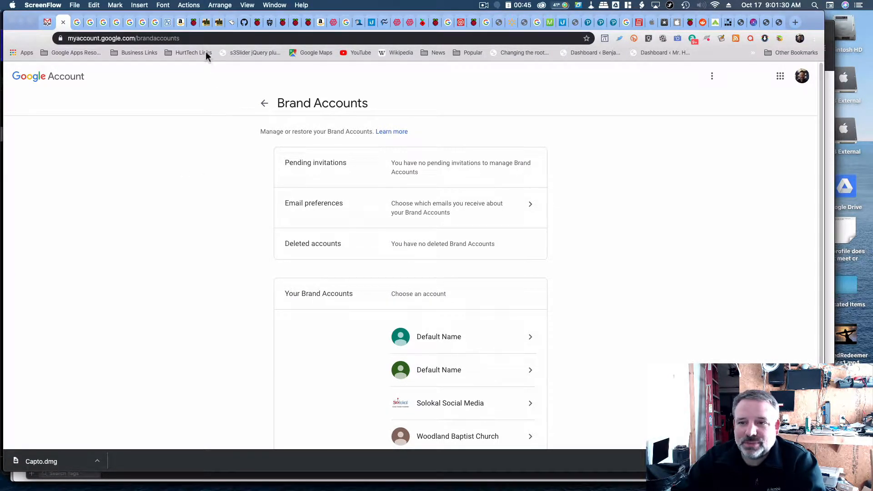
- Open Woodland Baptist Church from the Your Brand Accounts list to see its details
click(122, 38)
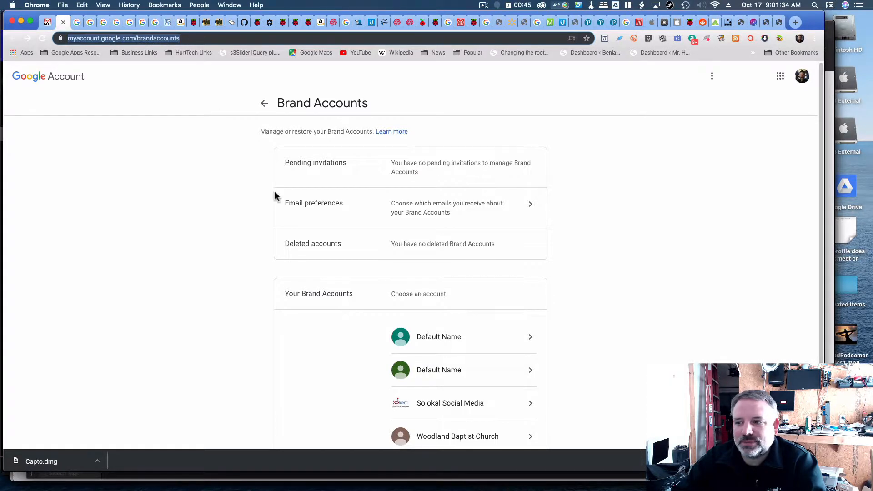
scroll(down, 3)
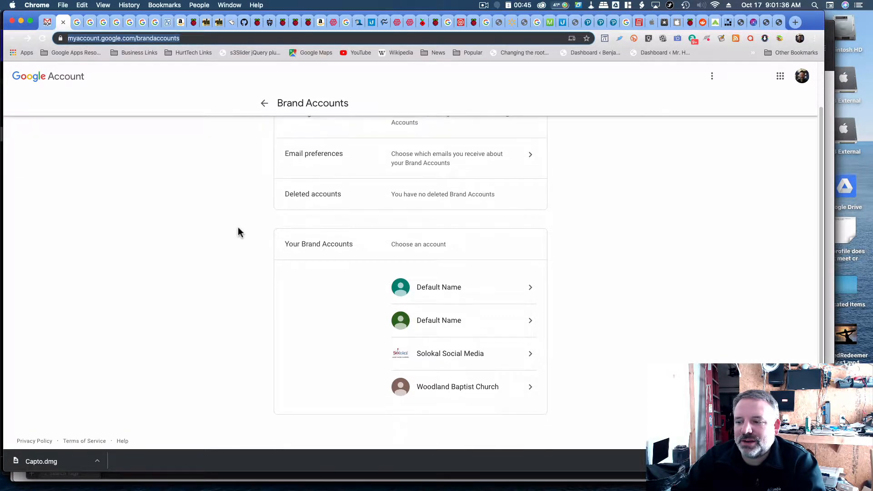
mouse_move(362, 280)
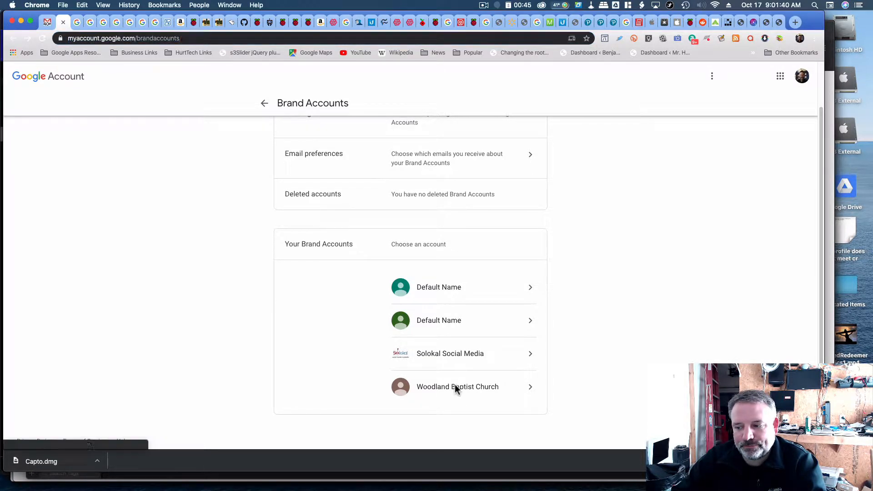
click(457, 386)
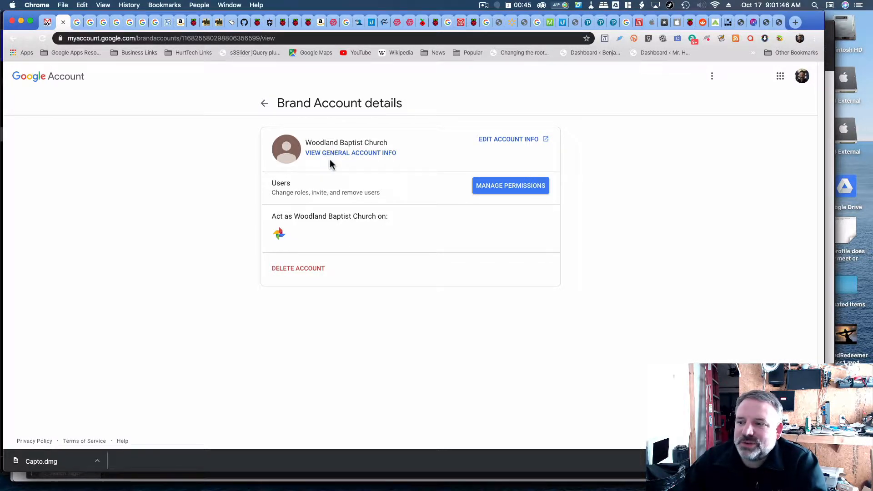
mouse_move(278, 232)
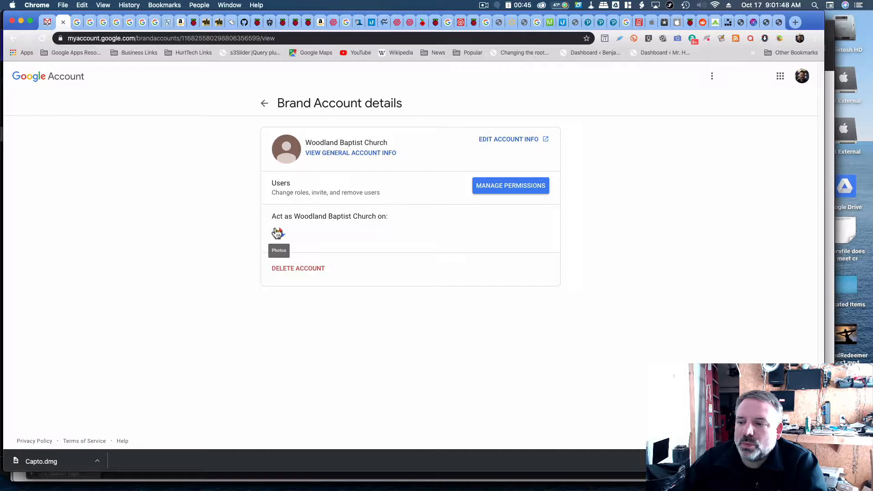
mouse_move(301, 217)
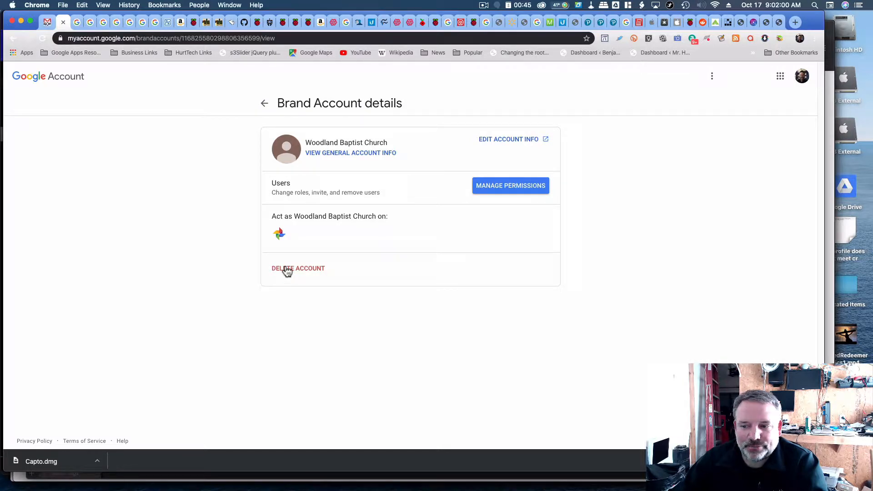
- Delete the Woodland Baptist Church account, verifying the password and accepting both deletion warnings
click(298, 268)
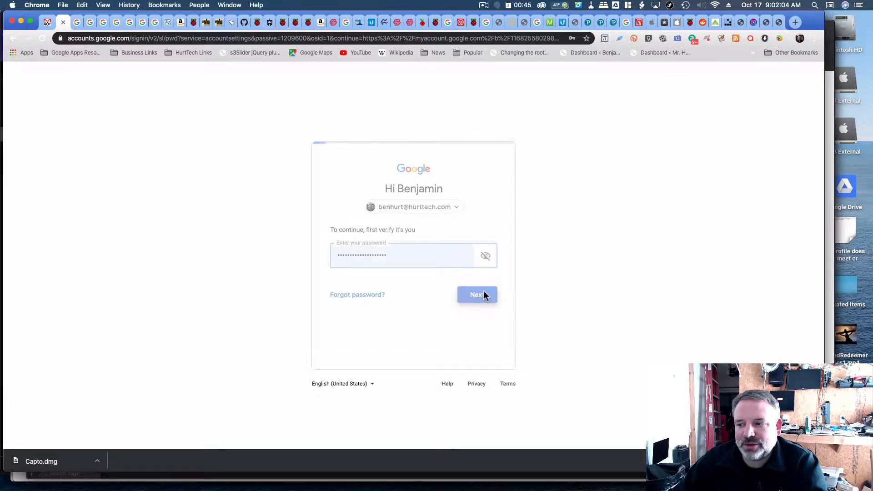
click(477, 295)
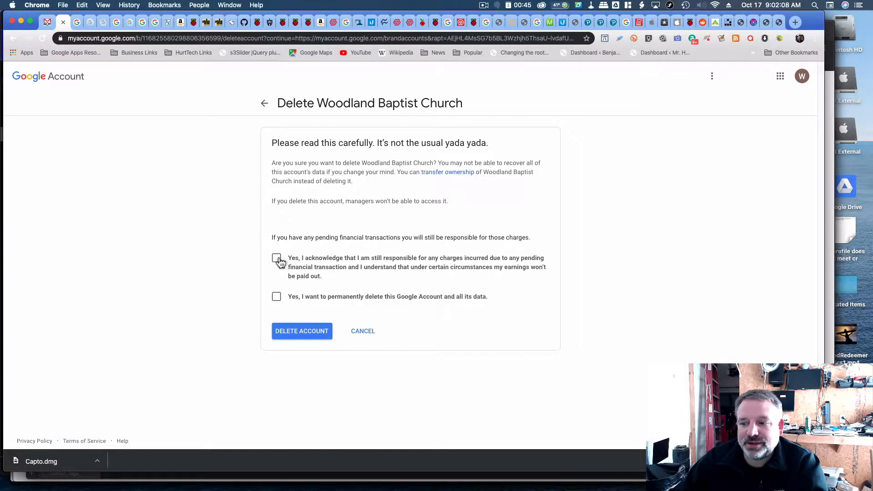
click(277, 257)
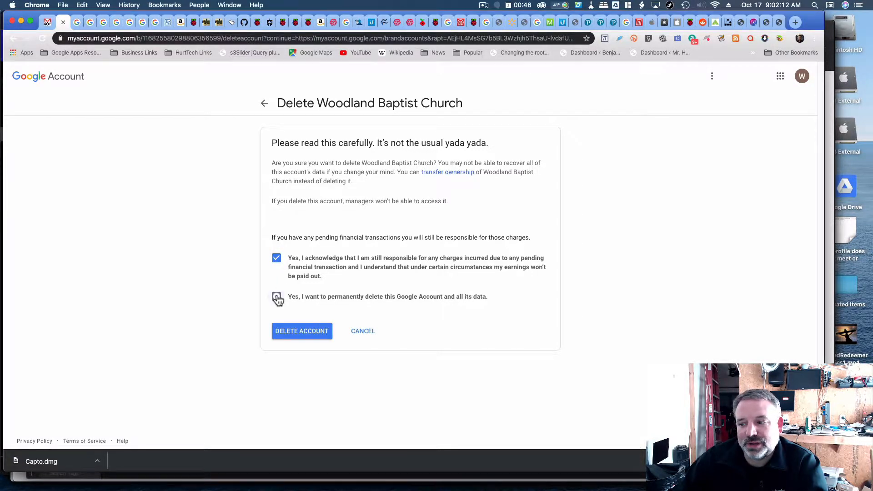
click(276, 296)
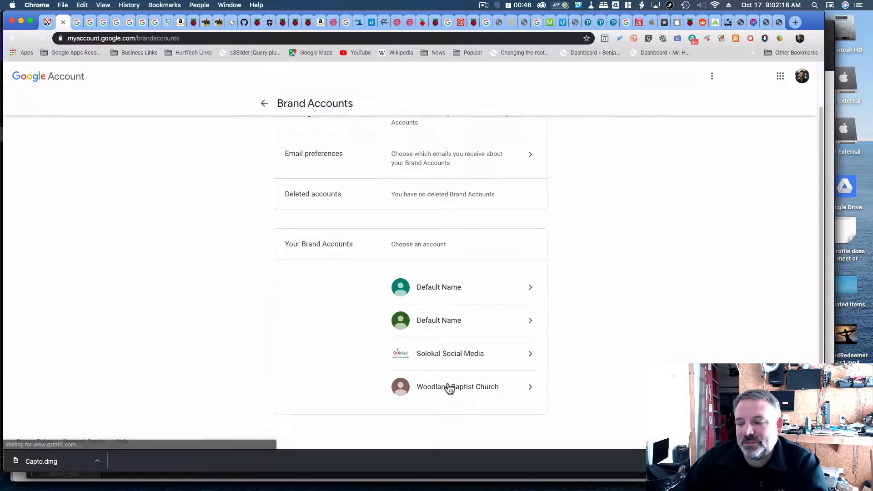
- Check the deleted Brand Accounts list for Woodland Baptist Church, then return to Brand Accounts
click(457, 387)
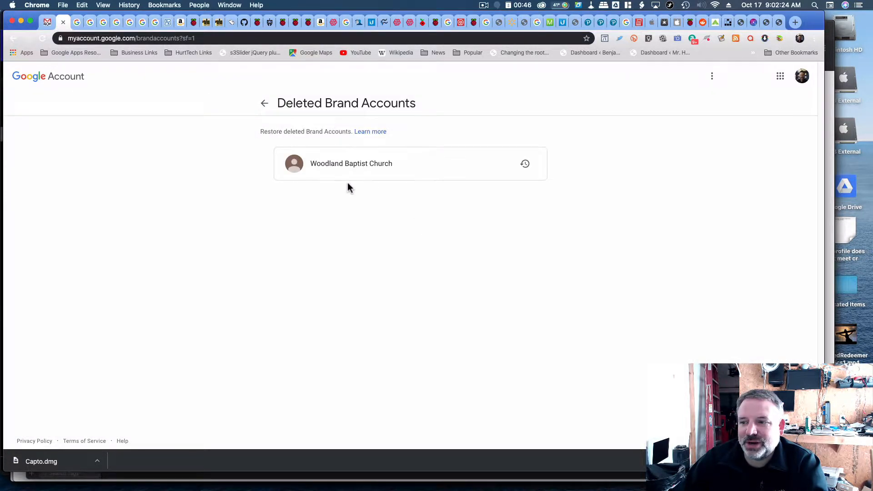
mouse_move(525, 163)
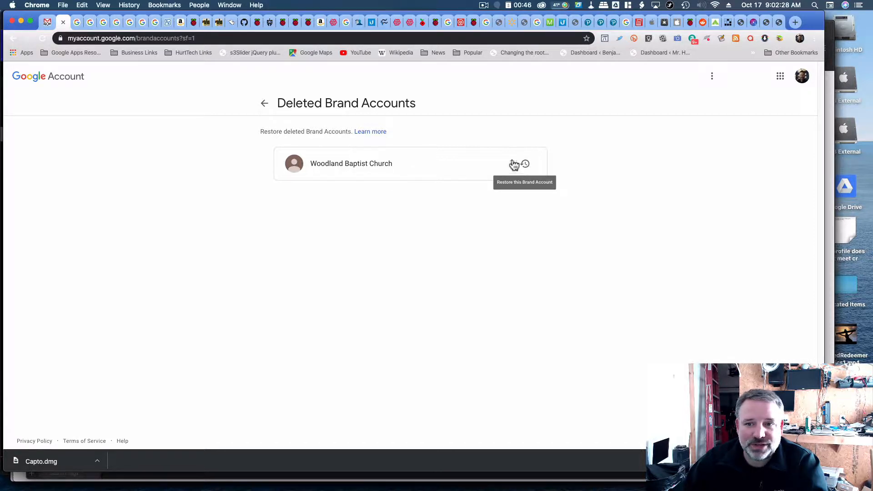
click(264, 103)
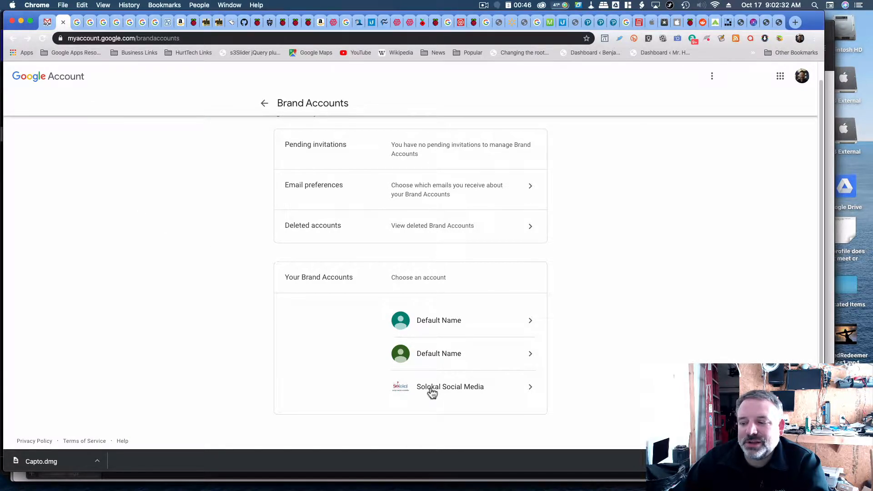
- Open the Solokal Social Media brand account's details page
click(450, 386)
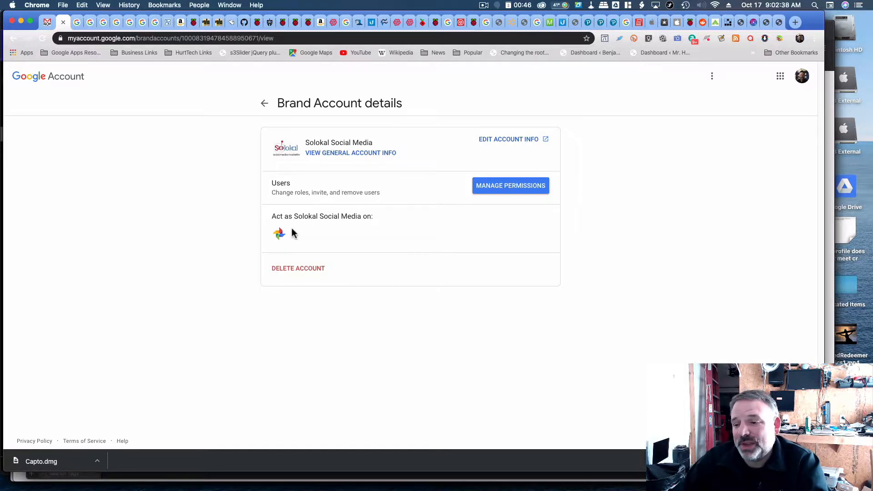
mouse_move(279, 234)
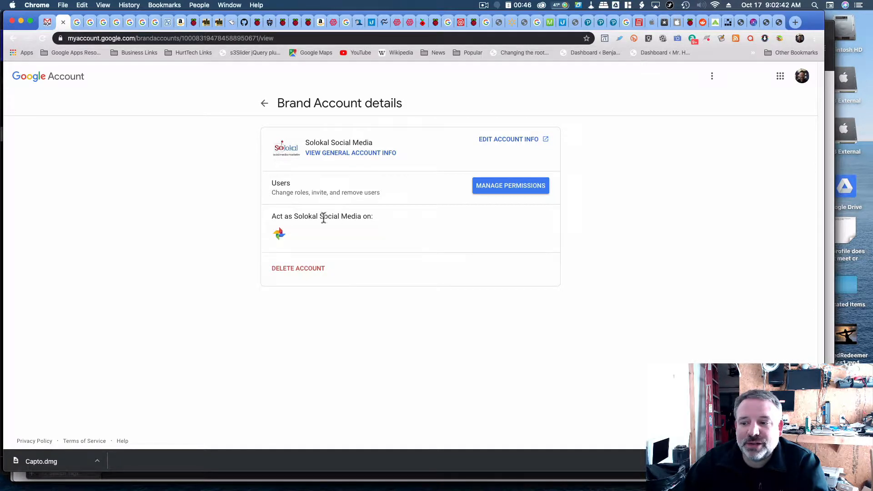
mouse_move(315, 238)
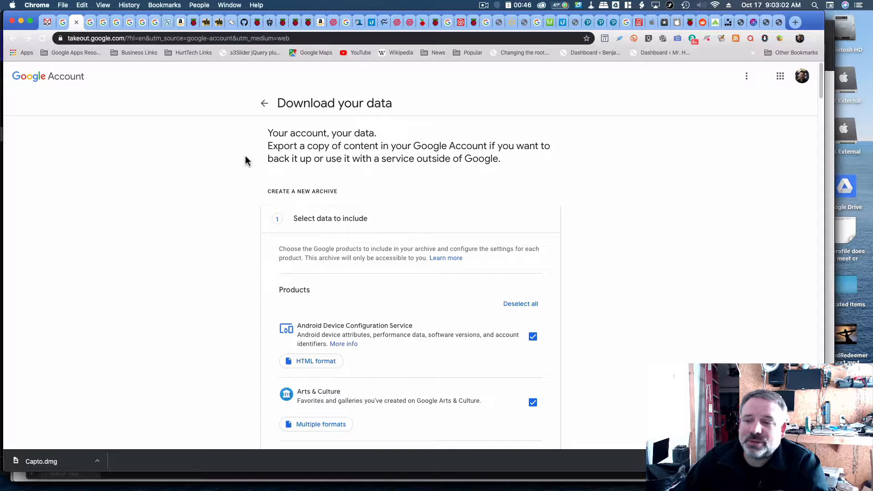
- Review the product list and the YouTube data choices for the archive
scroll(down, 3)
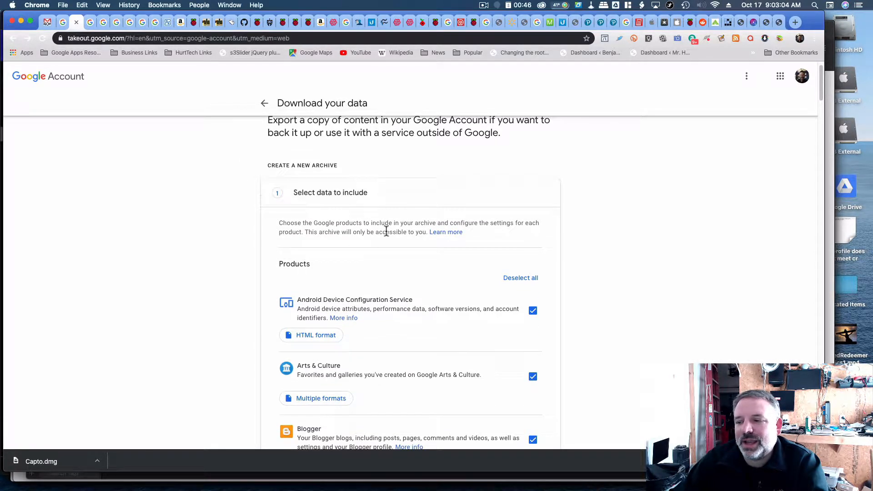
scroll(down, 3)
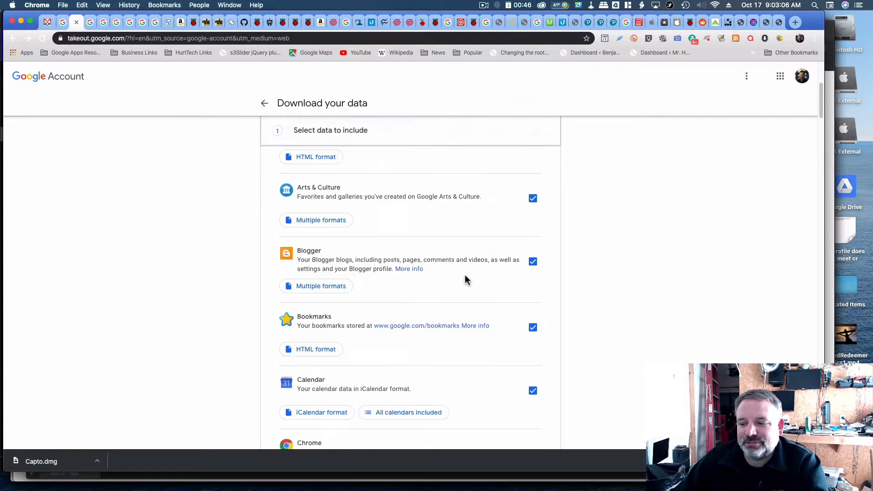
scroll(down, 3)
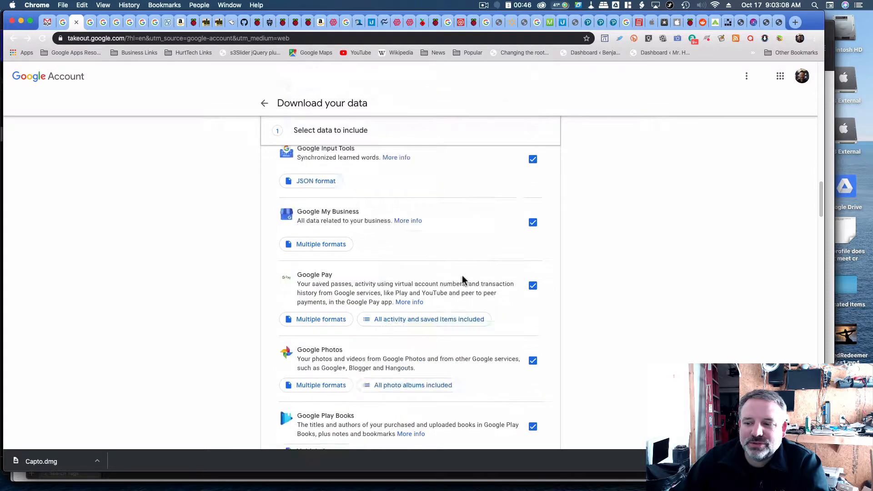
scroll(down, 3)
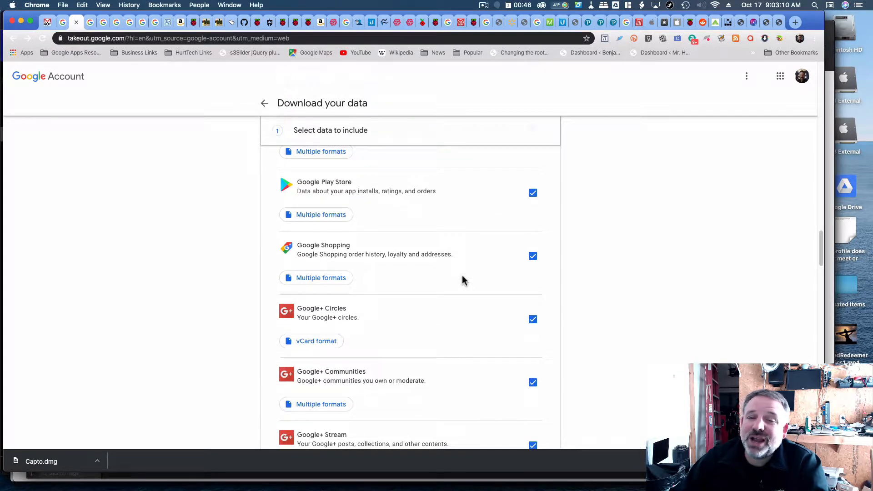
scroll(down, 3)
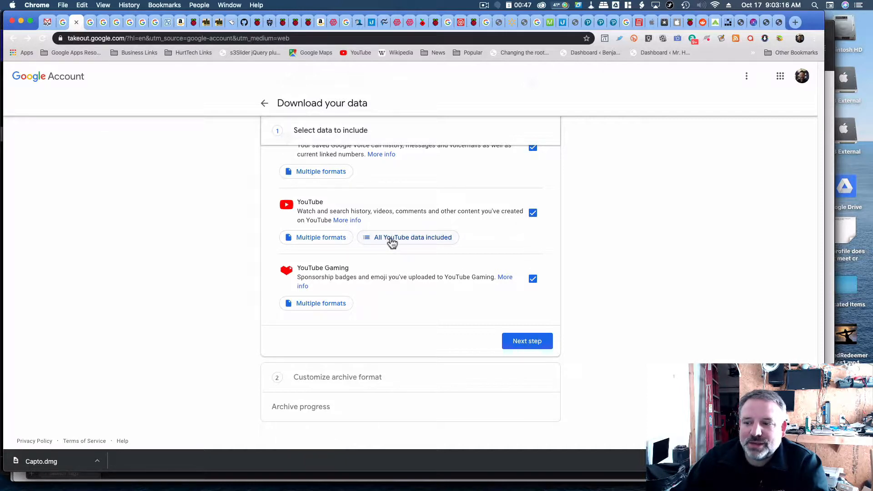
click(408, 238)
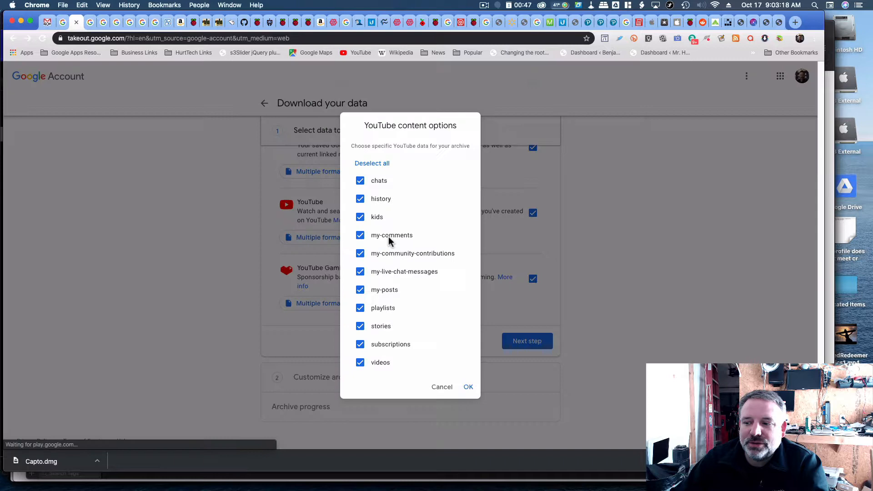
click(468, 386)
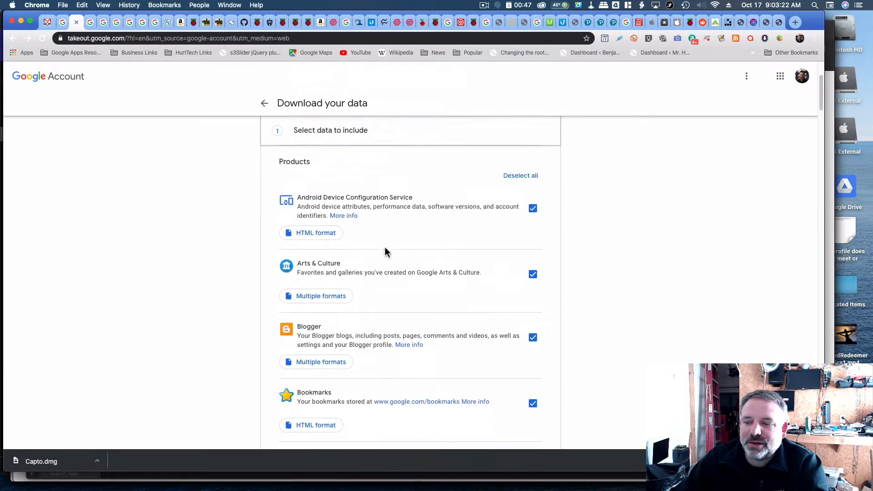
- Deselect all products, include only YouTube, and continue to the archive format step
click(520, 175)
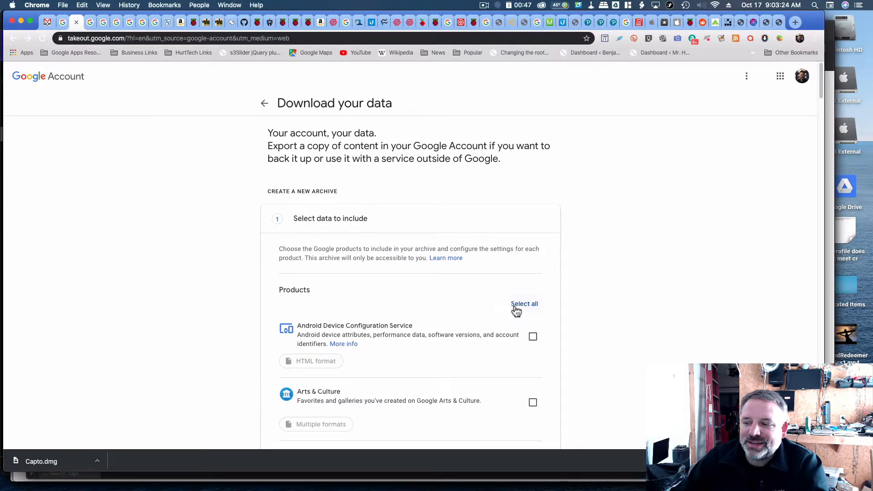
scroll(down, 3)
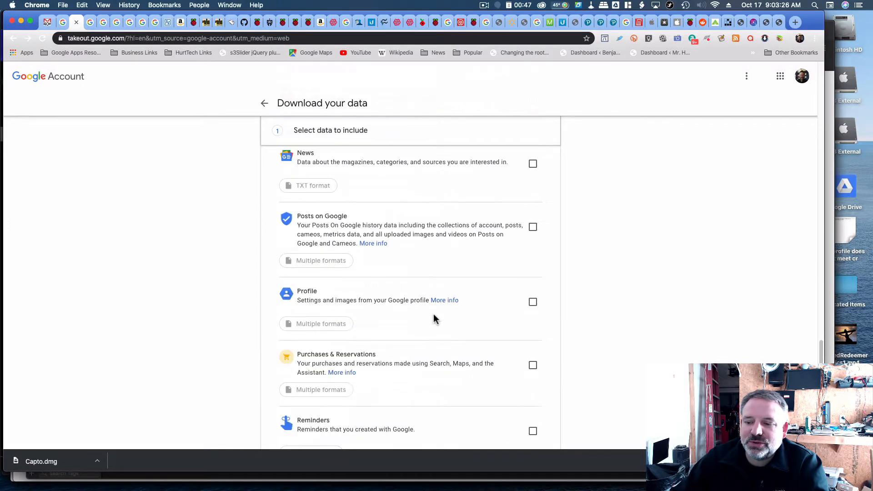
scroll(down, 3)
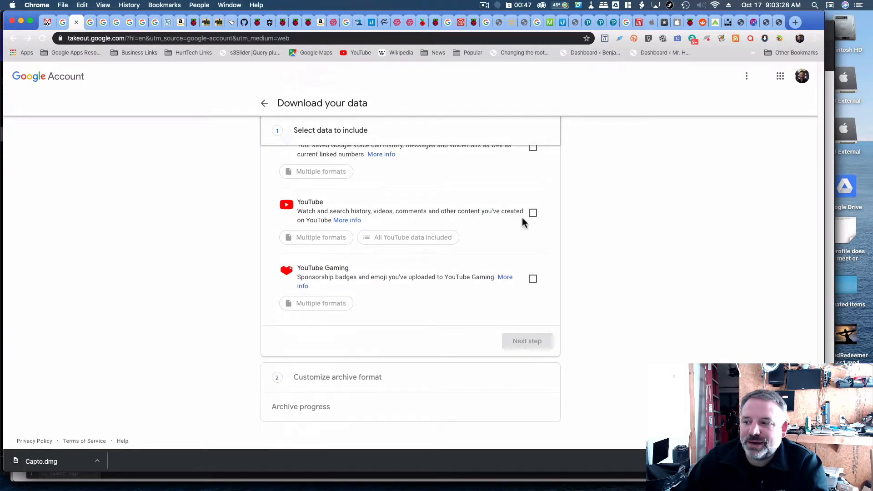
click(532, 212)
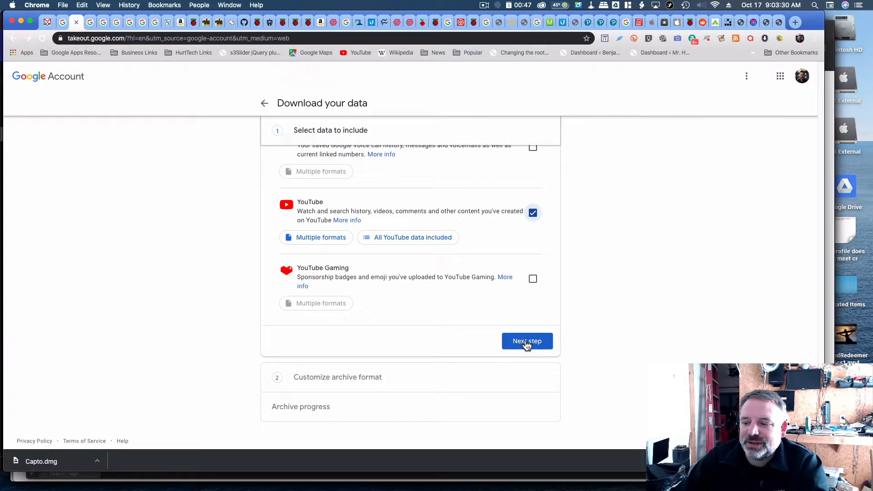
click(526, 341)
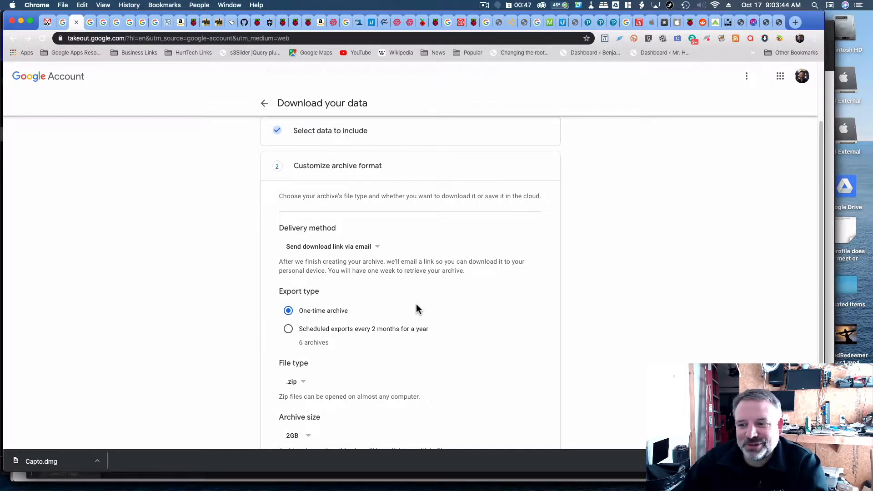
mouse_move(383, 287)
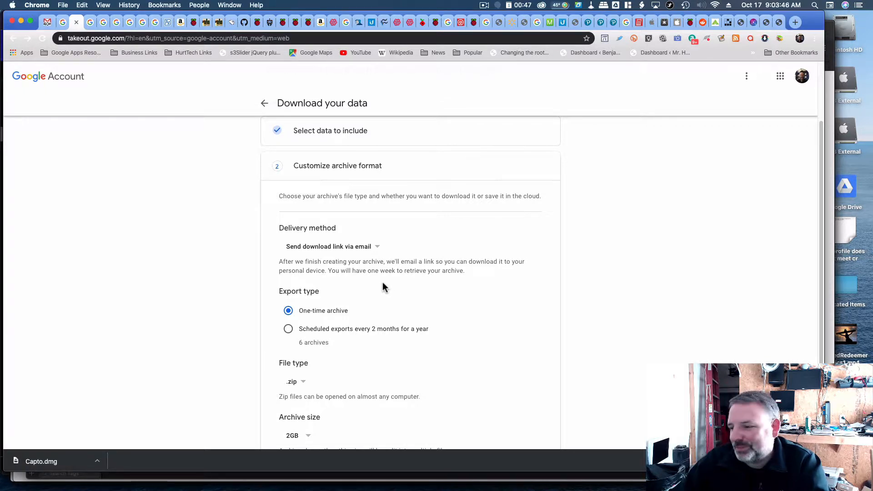
mouse_move(379, 251)
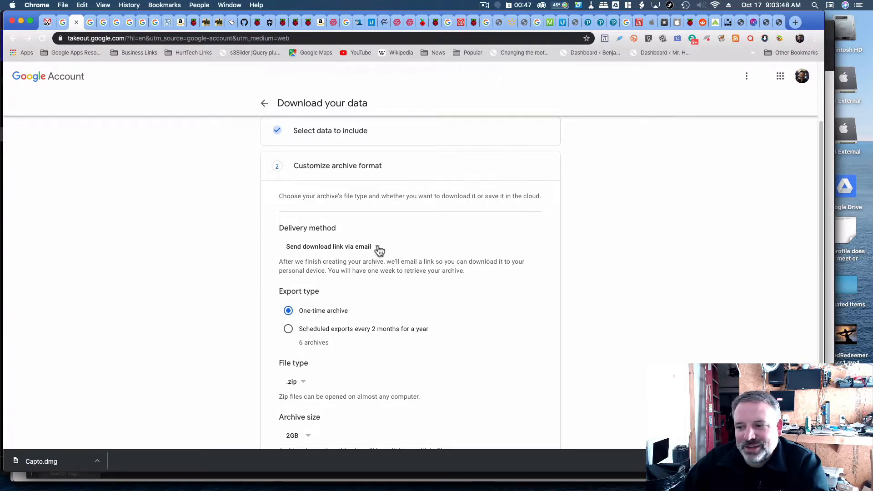
click(328, 246)
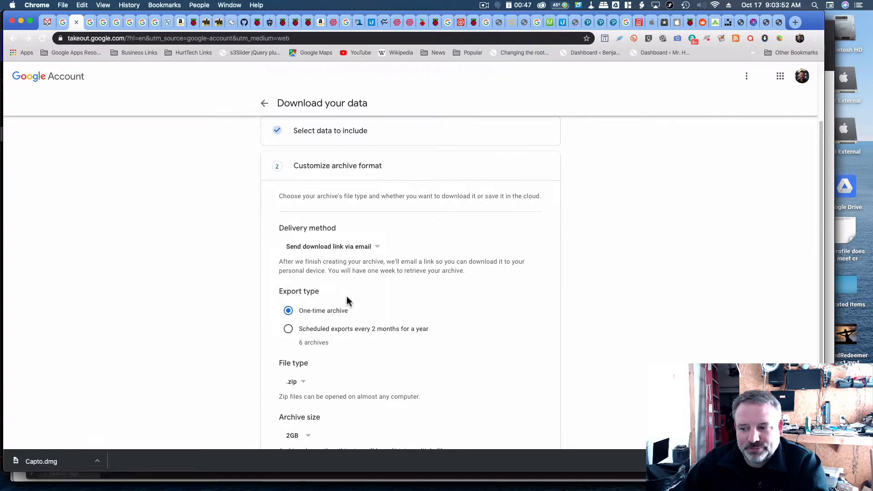
scroll(down, 3)
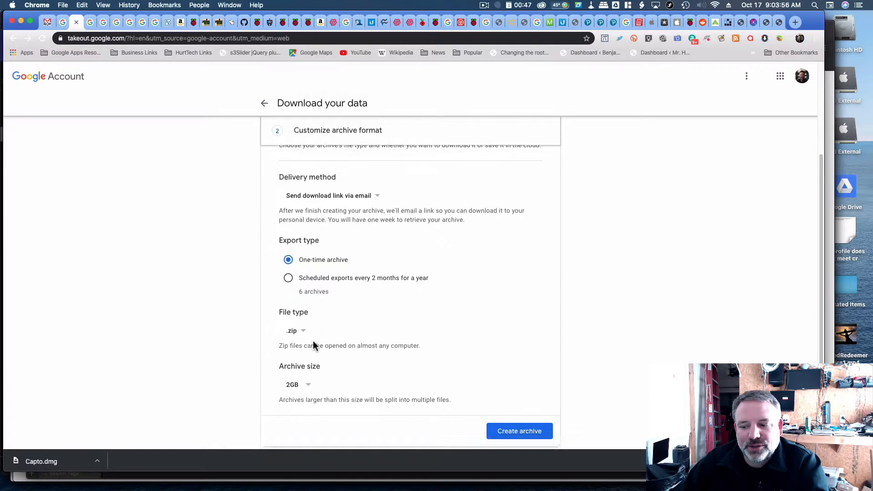
click(298, 384)
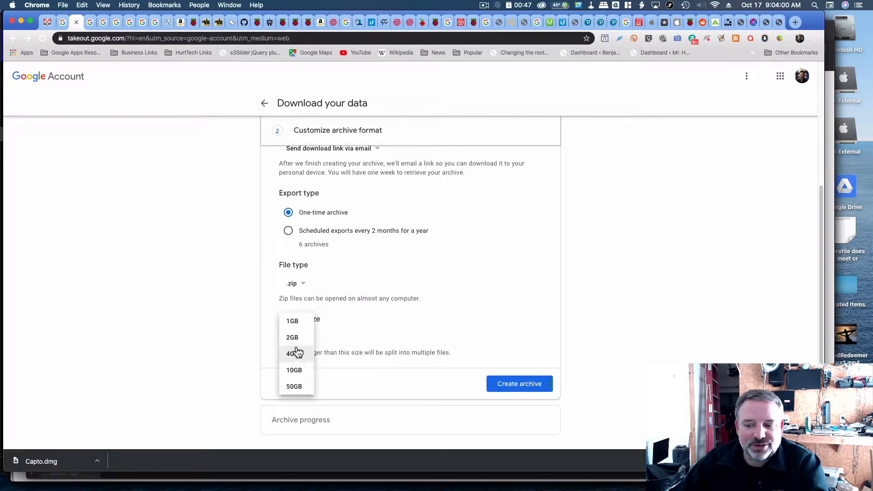
- Keep the archive split size at 2GB in the Archive size choices
click(292, 337)
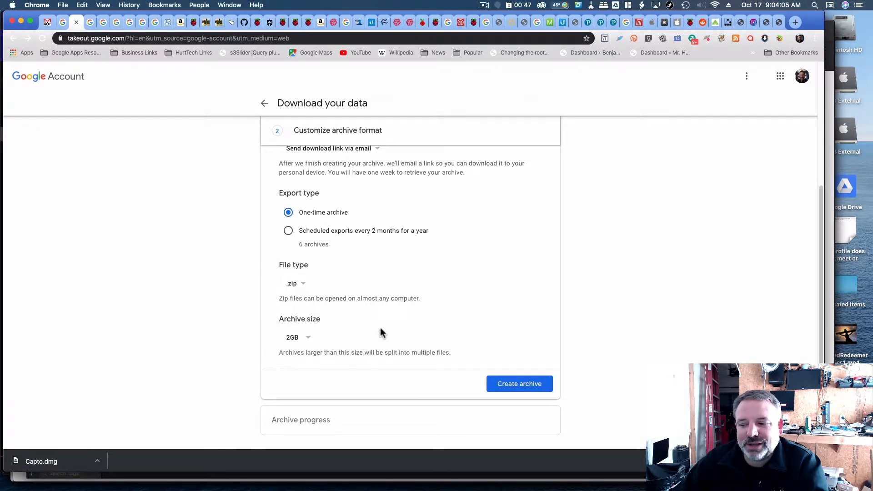
mouse_move(346, 333)
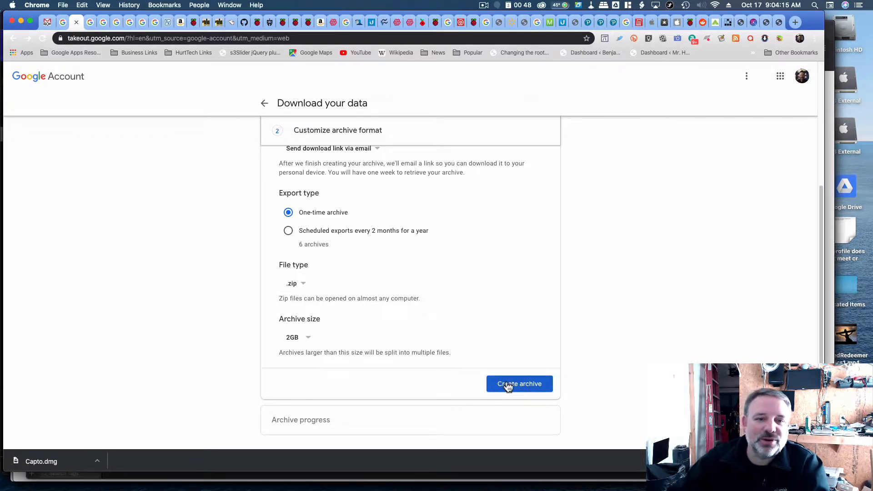
mouse_move(492, 330)
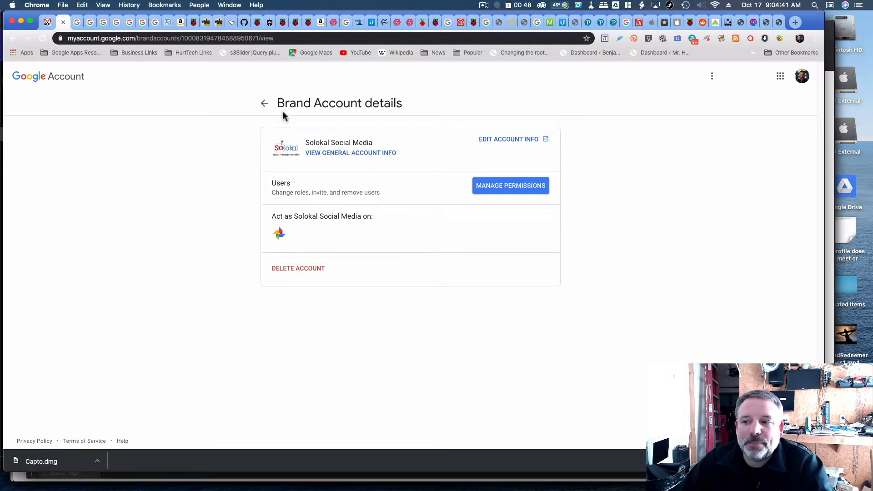
- Leave the current brand account's details page via the back arrow
click(264, 103)
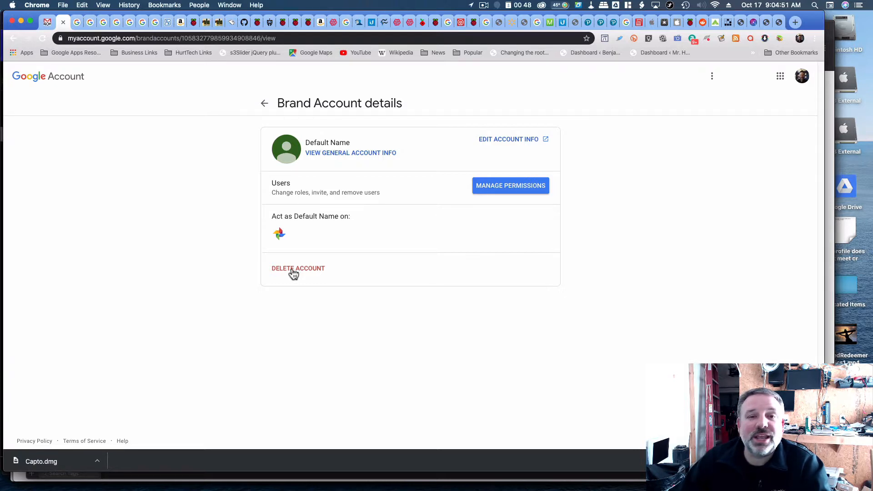
mouse_move(76, 189)
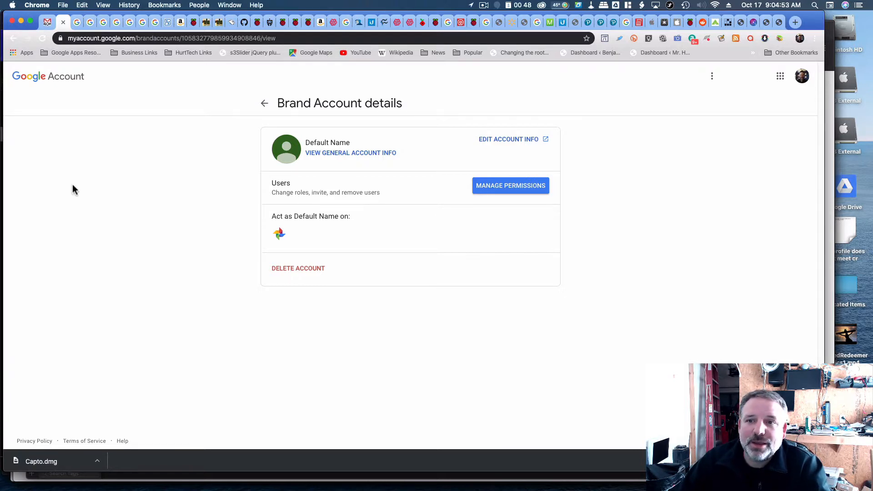
mouse_move(309, 240)
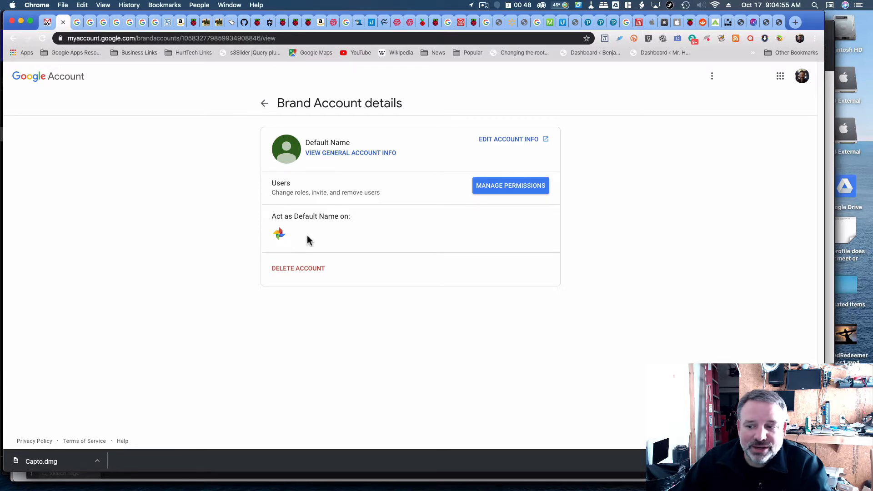
mouse_move(279, 234)
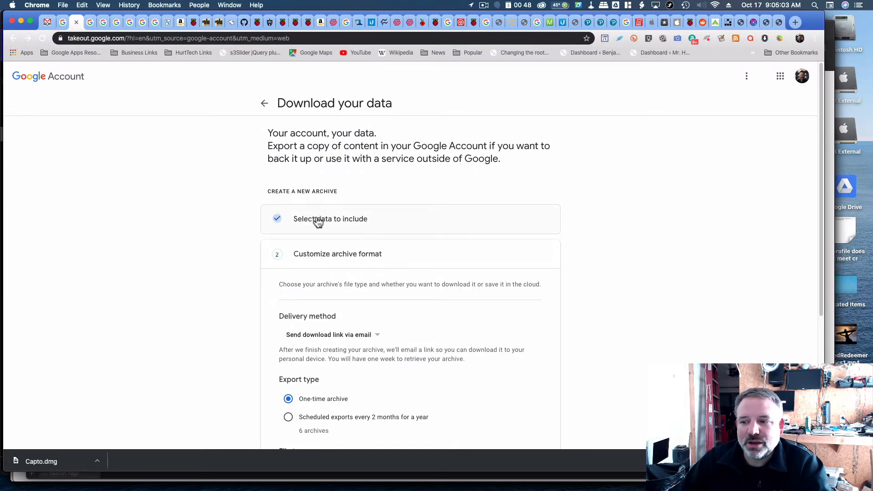
- Include Google Photos in the Takeout archive alongside YouTube
scroll(down, 3)
text(photos)
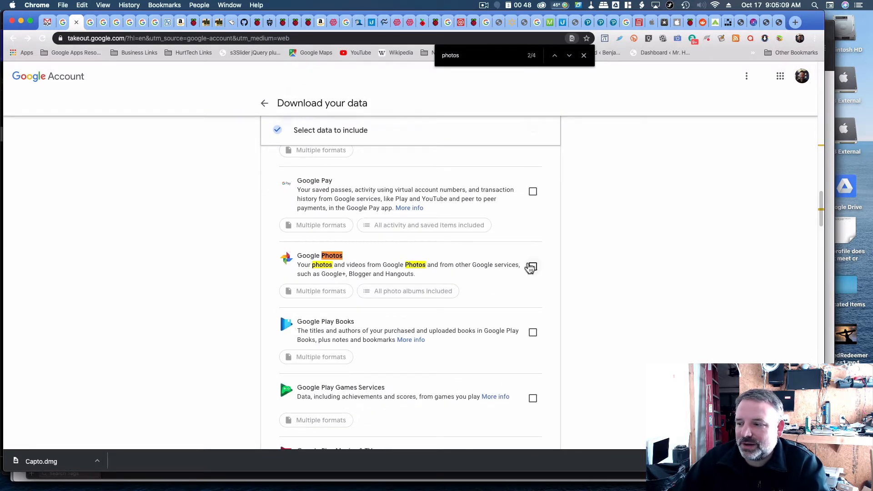
click(532, 266)
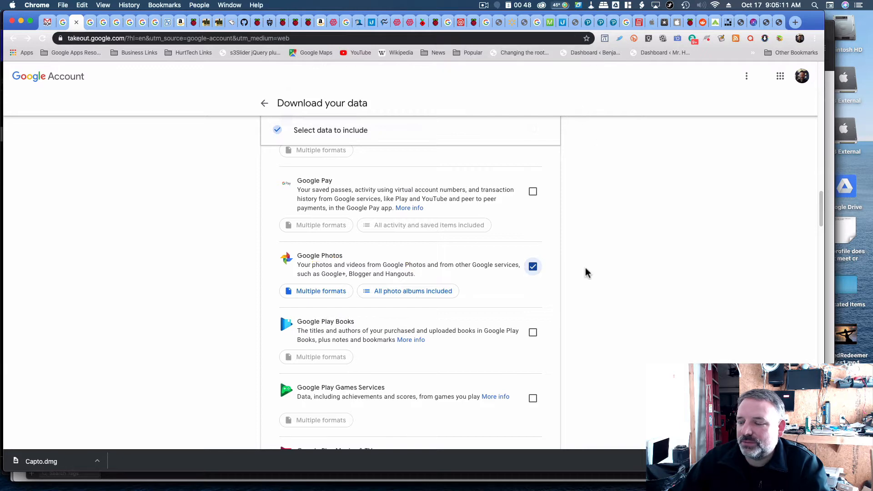
scroll(down, 3)
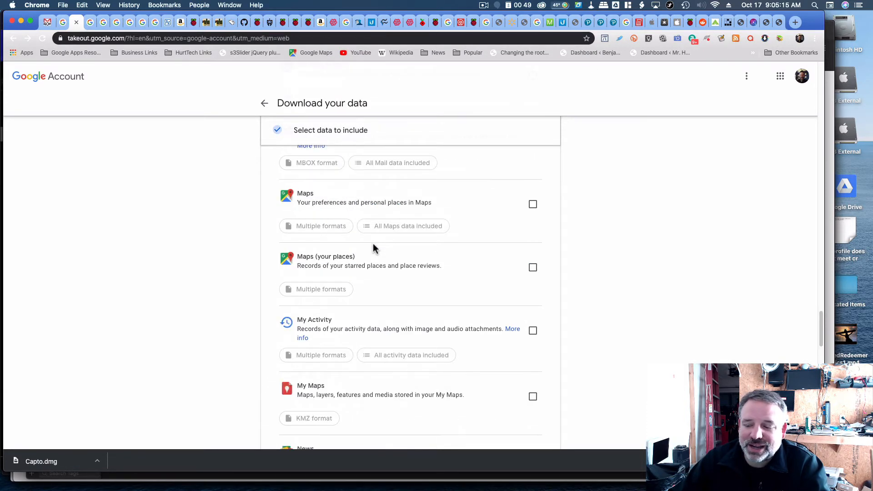
scroll(down, 3)
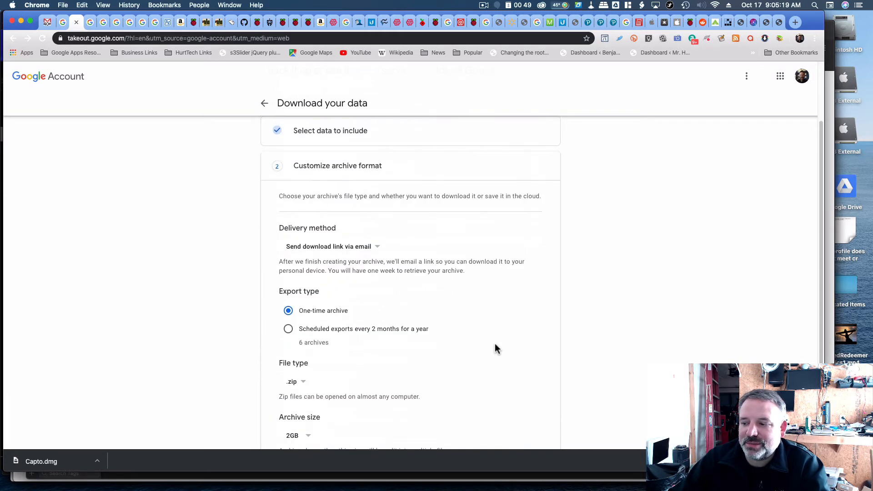
scroll(down, 3)
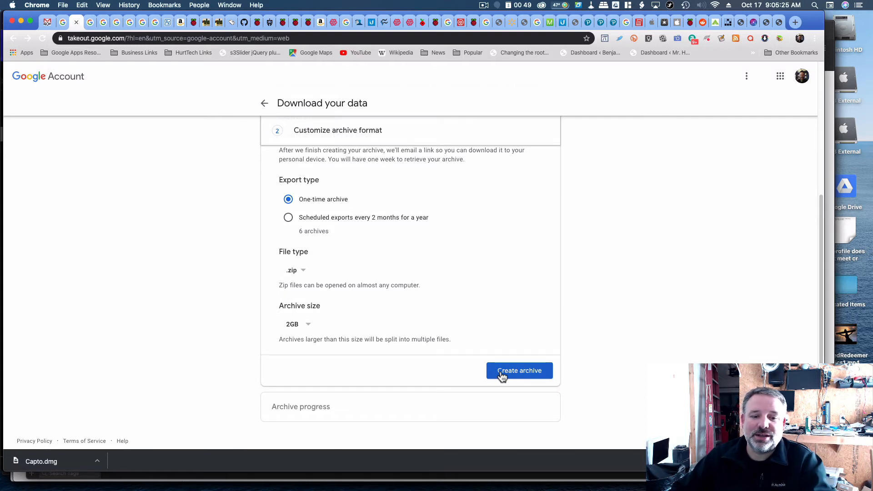
mouse_move(406, 358)
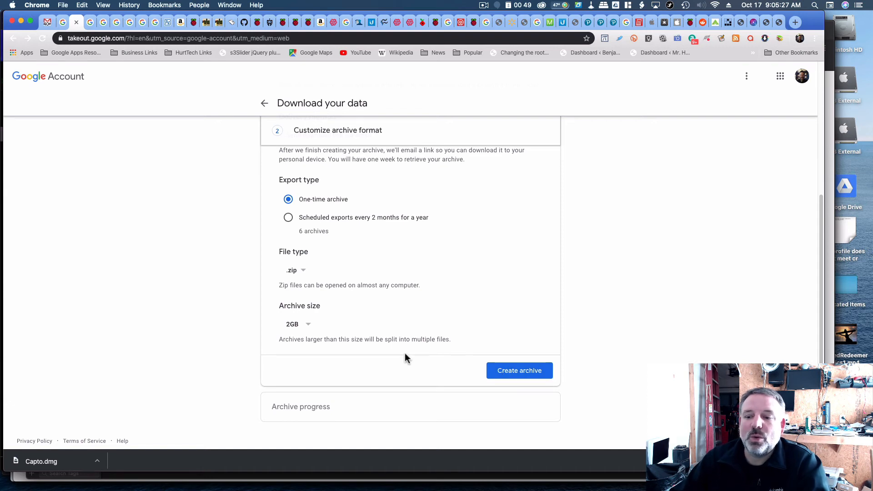
mouse_move(64, 36)
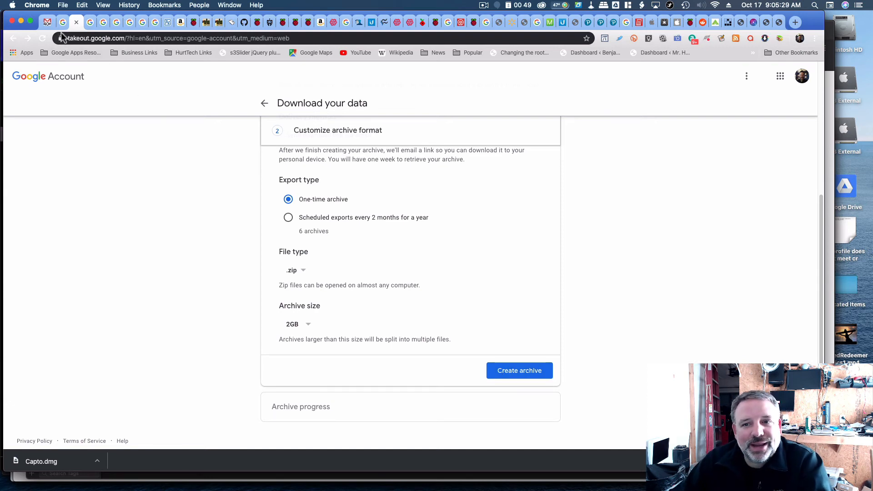